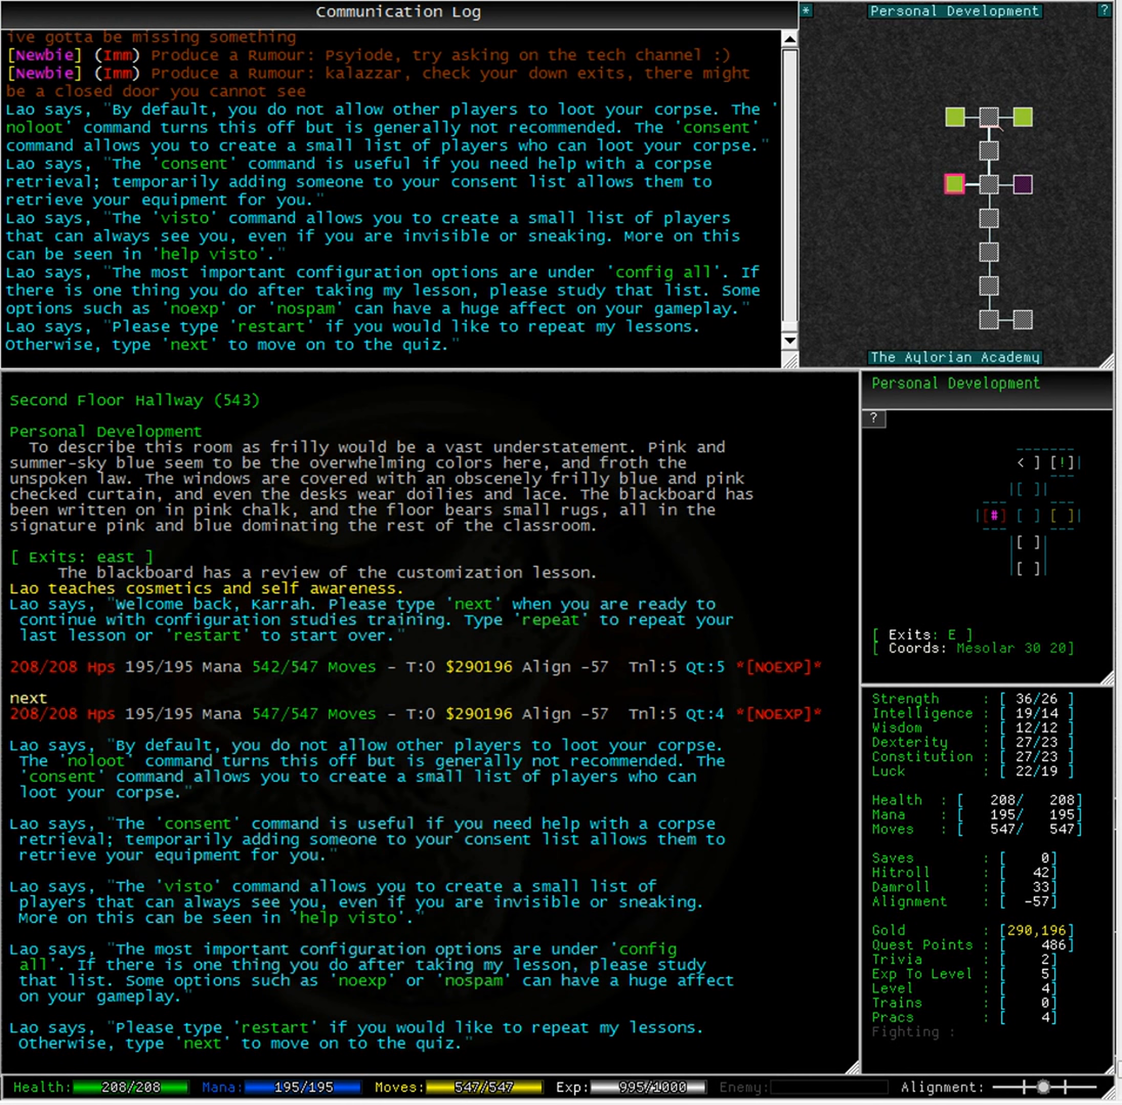
Step: Request the help entry for the noloot command
{"action": "key", "text": "Return"}
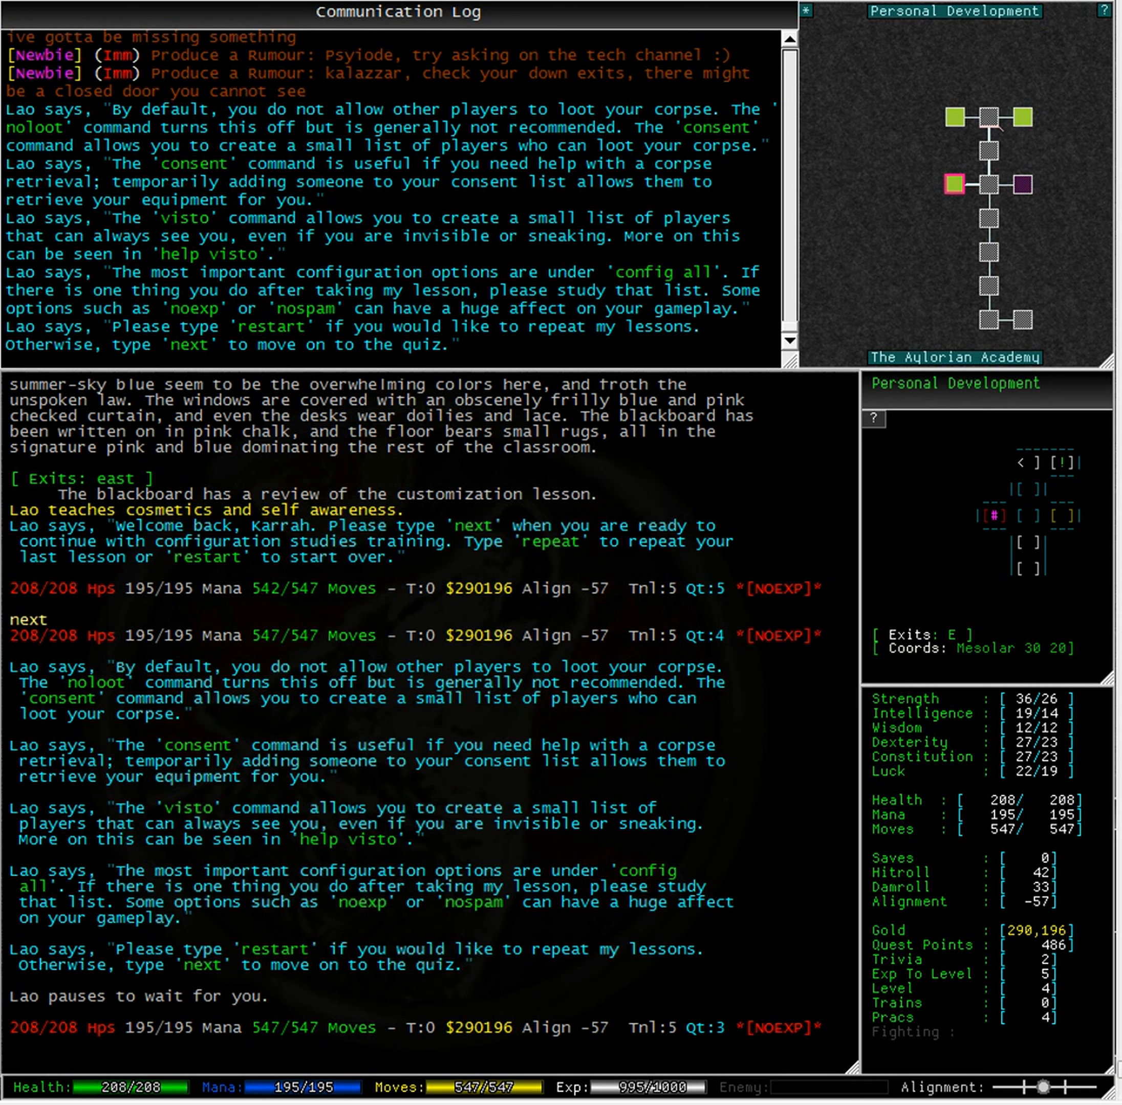
{"action": "type", "text": "help noloot"}
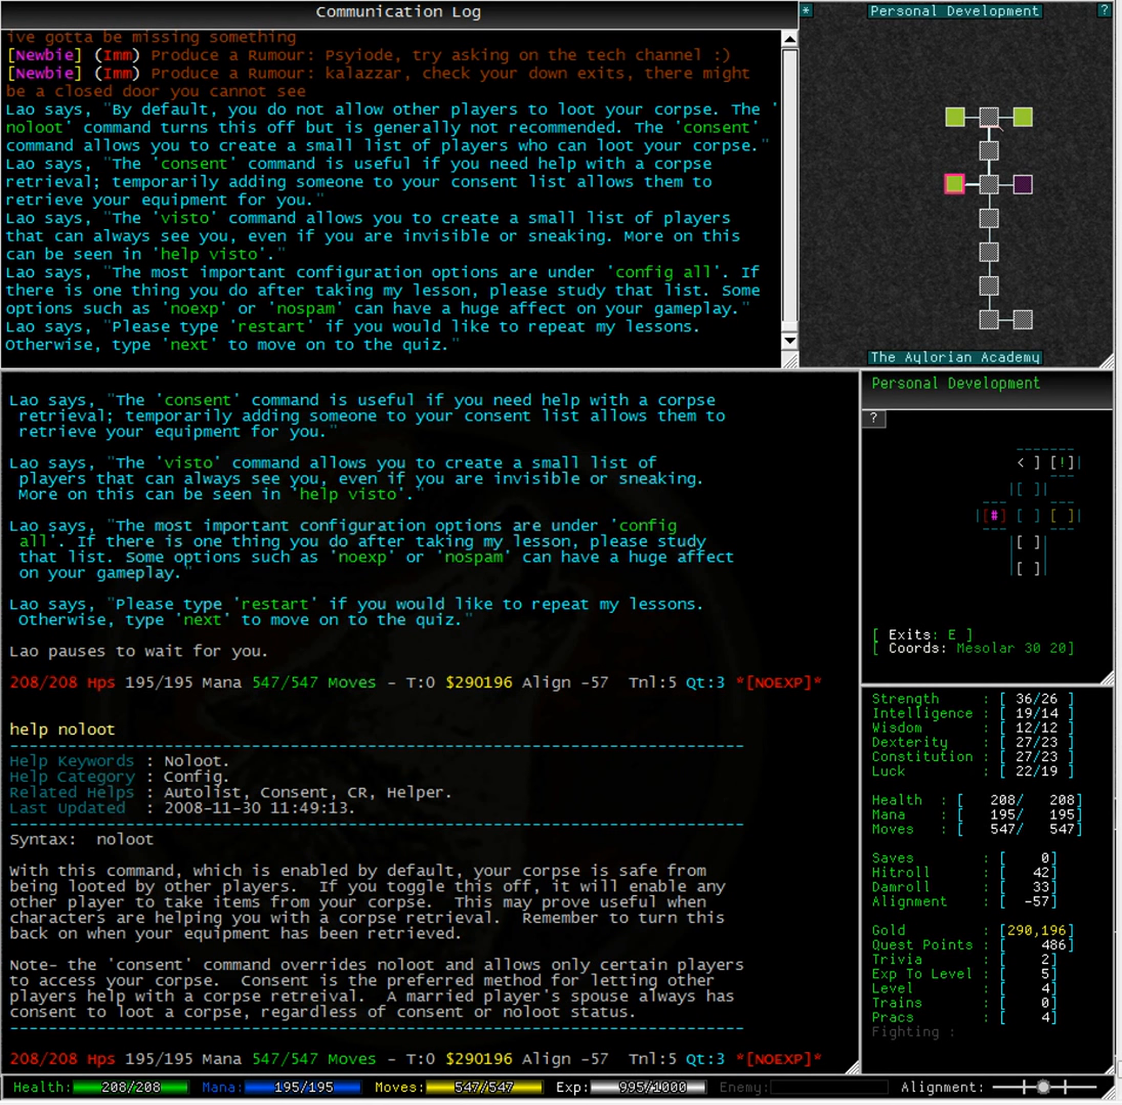
Step: Request the help entry for the consent command and its consent list
{"action": "type", "text": "help consent"}
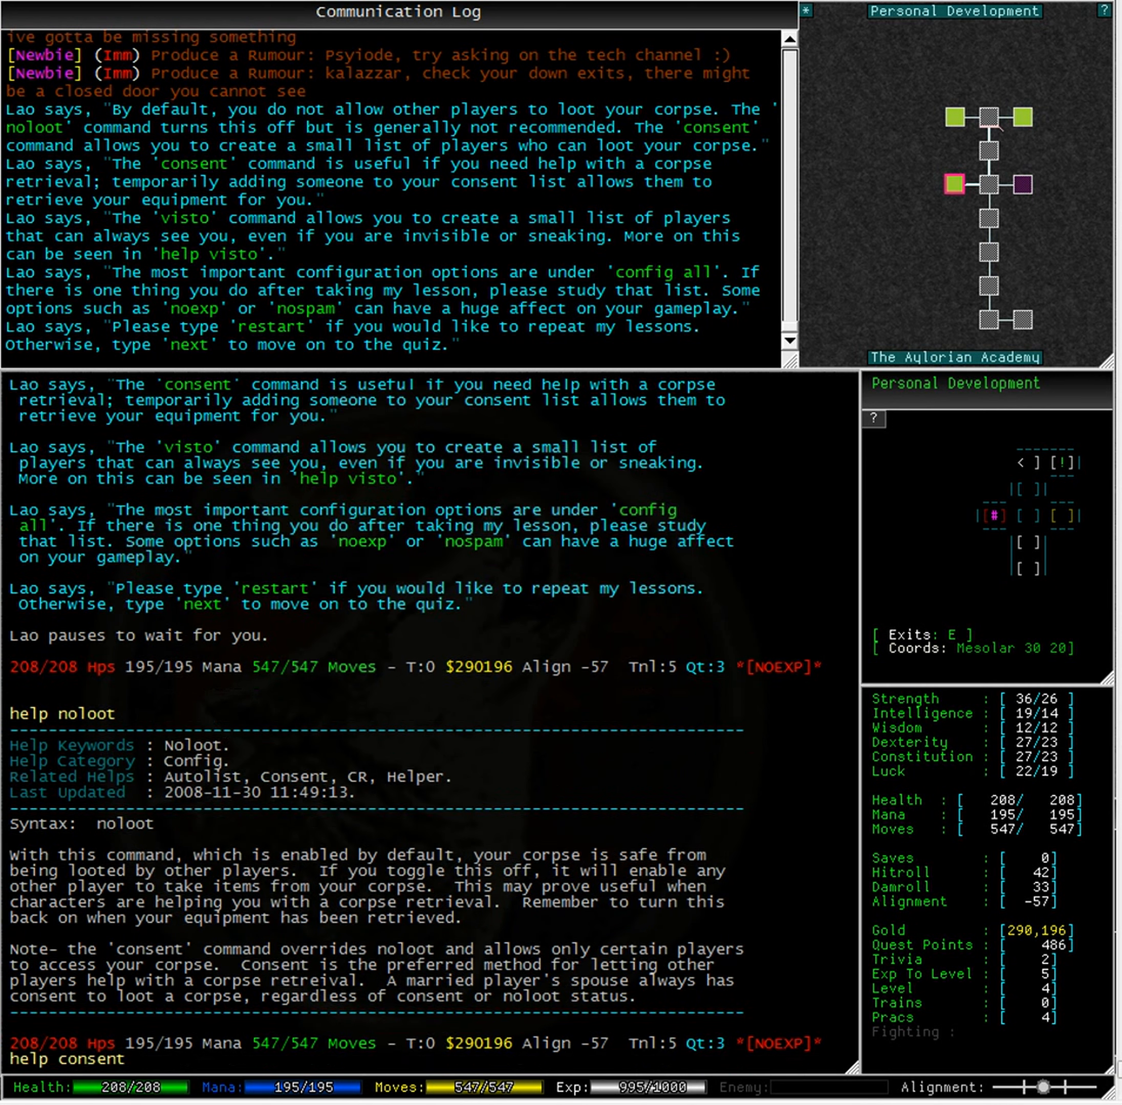
{"action": "key", "text": "Return"}
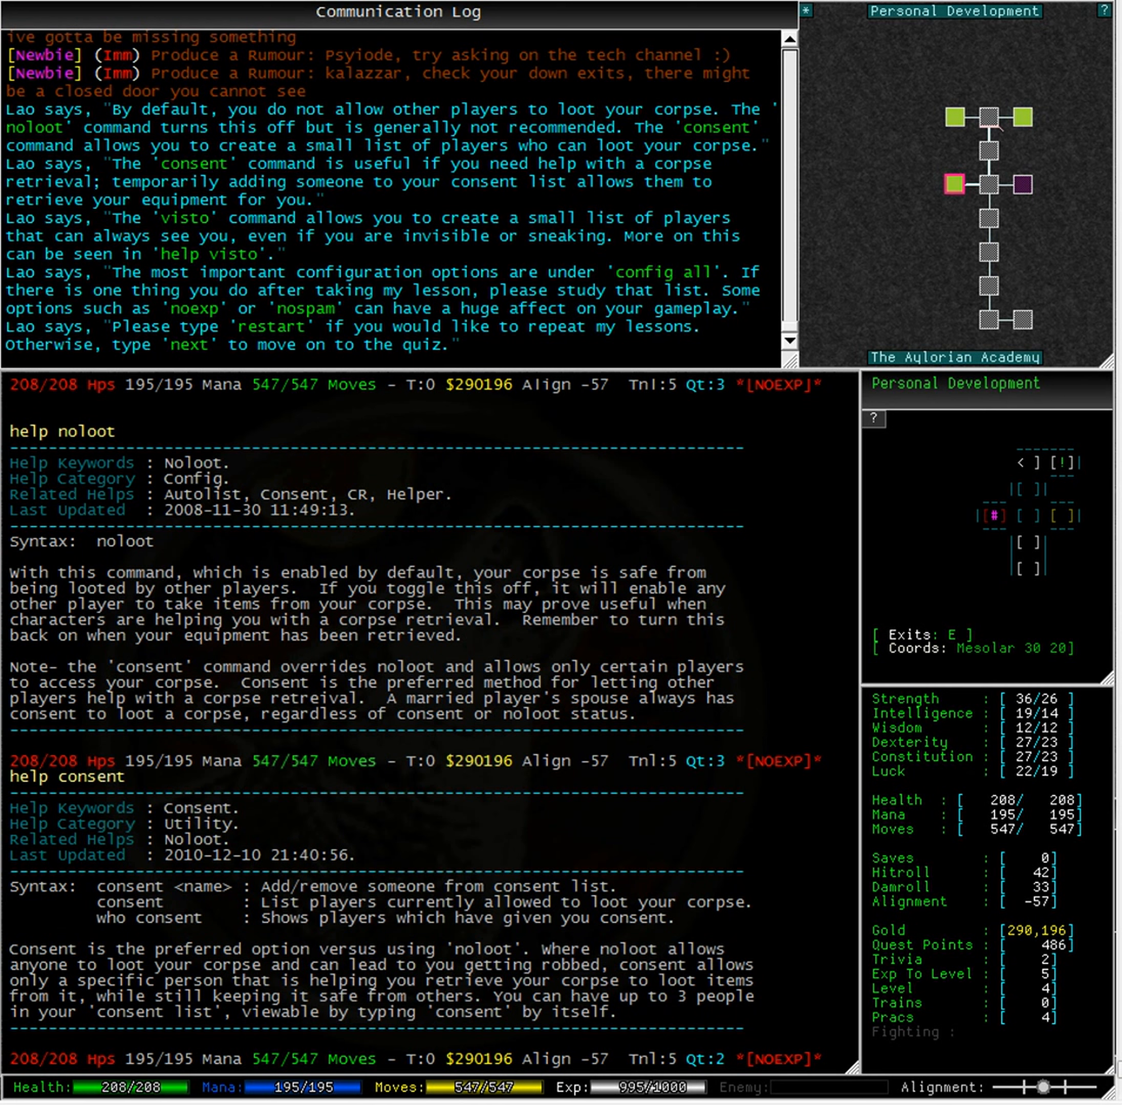
{"action": "type", "text": "consent"}
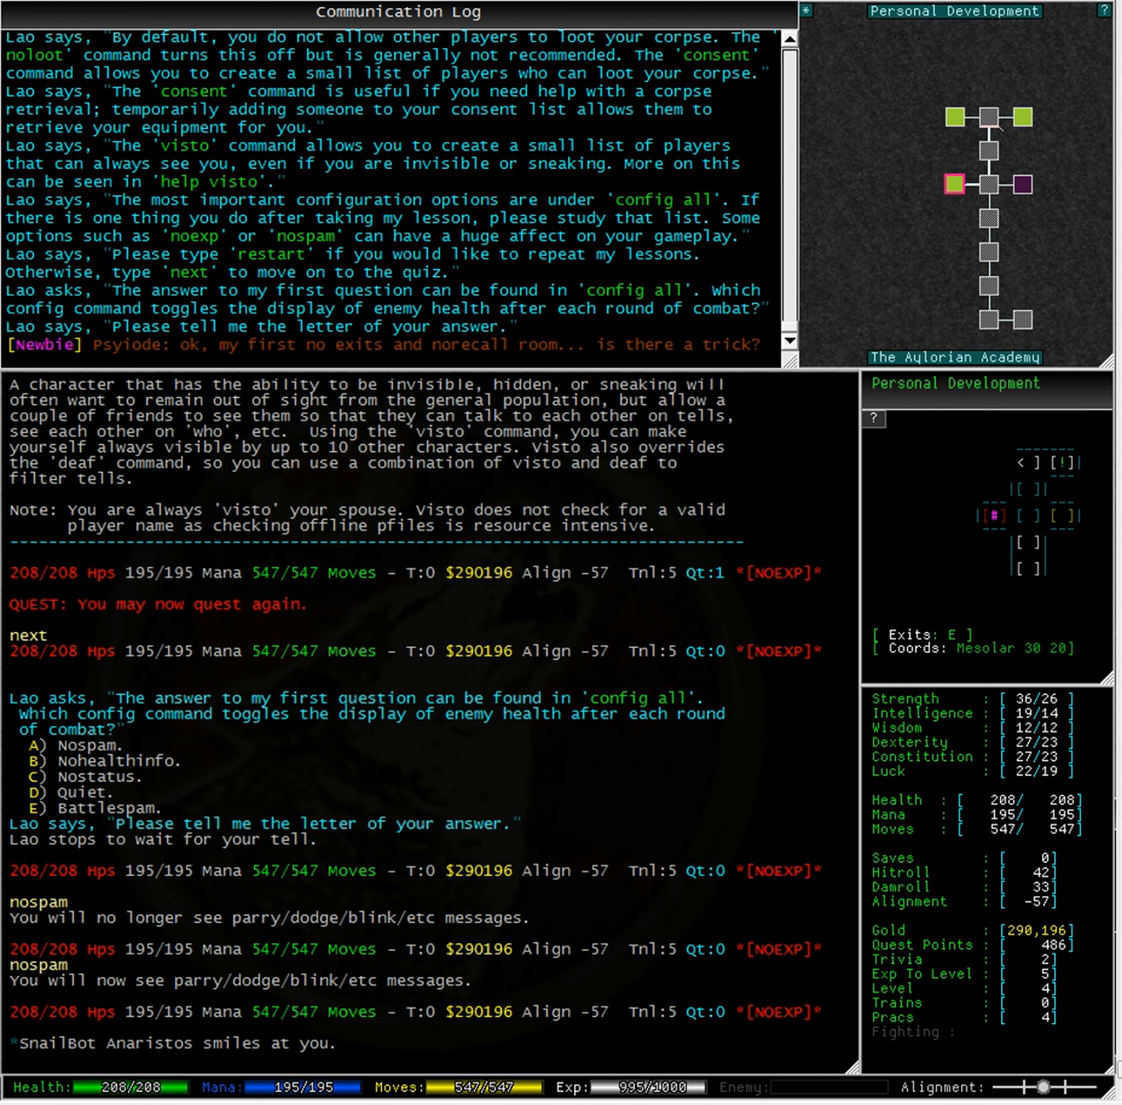
Step: Try nohealthinfo, then tell Lao answer C for the enemy-health quiz question
{"action": "type", "text": "nohealthinfo"}
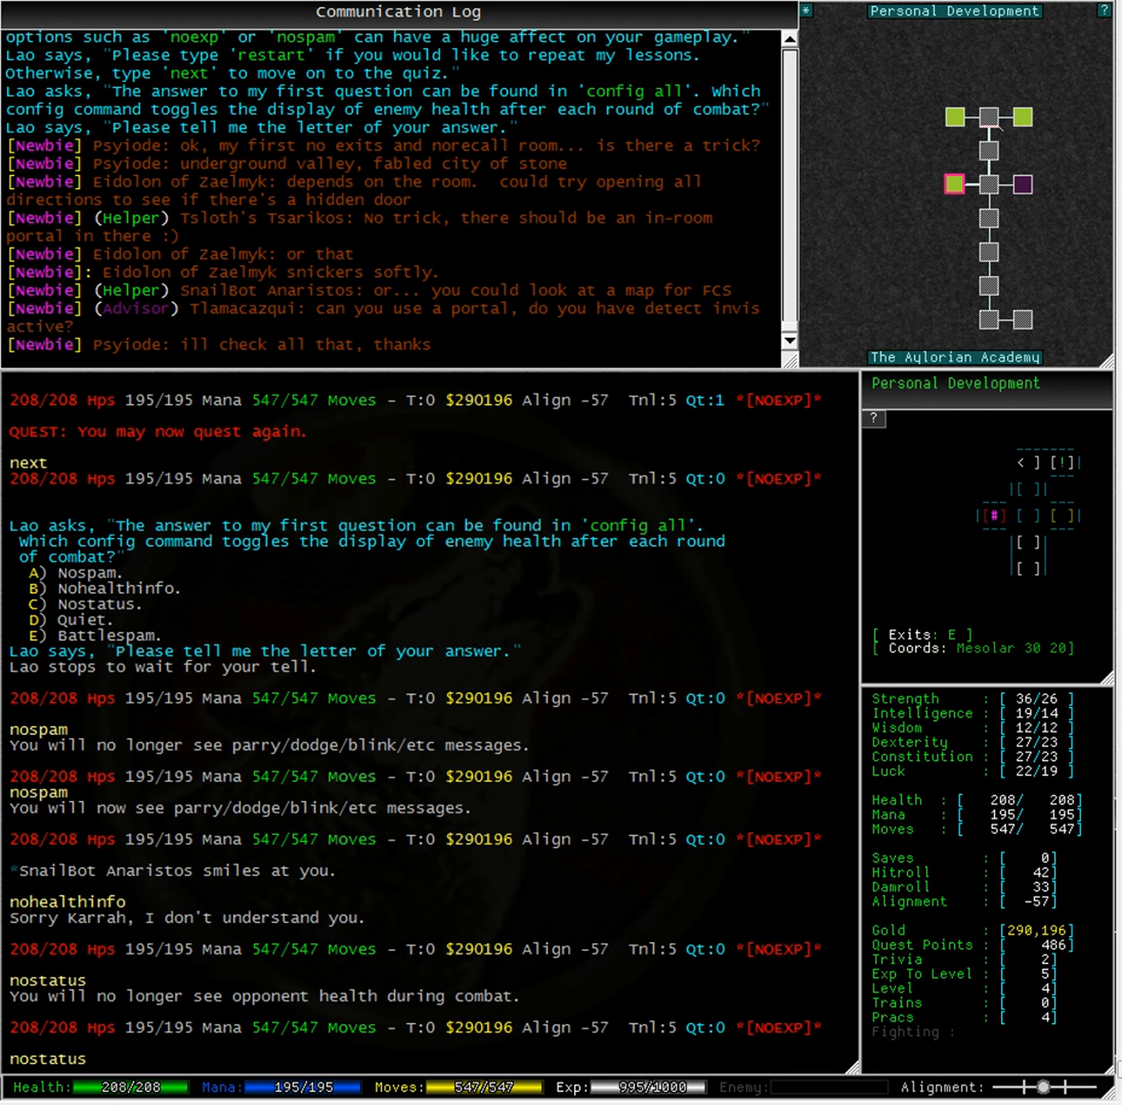
{"action": "scroll", "scroll_direction": "down", "scroll_amount": 3}
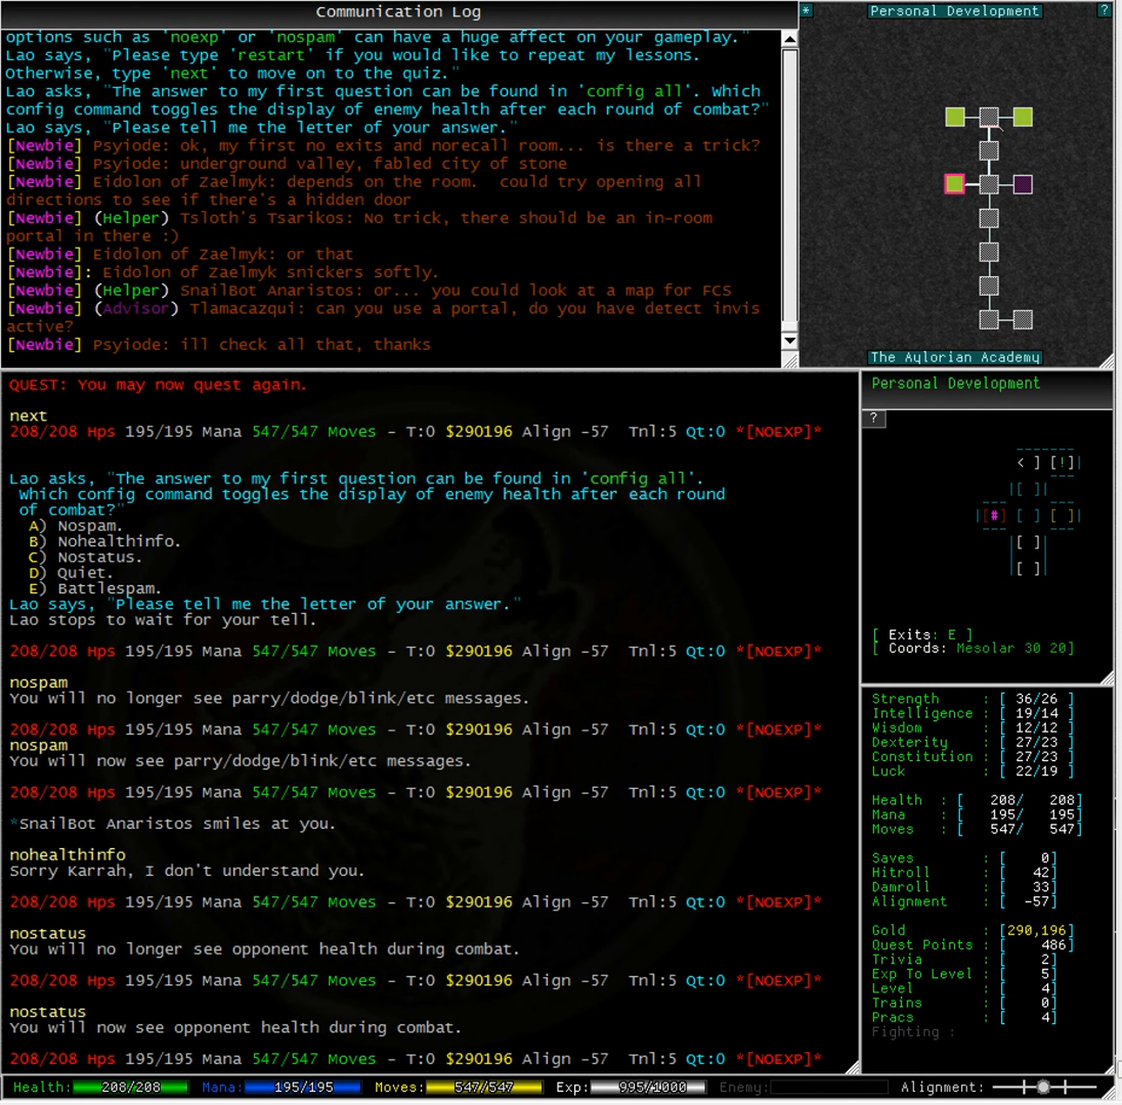
{"action": "type", "text": "tell lao c"}
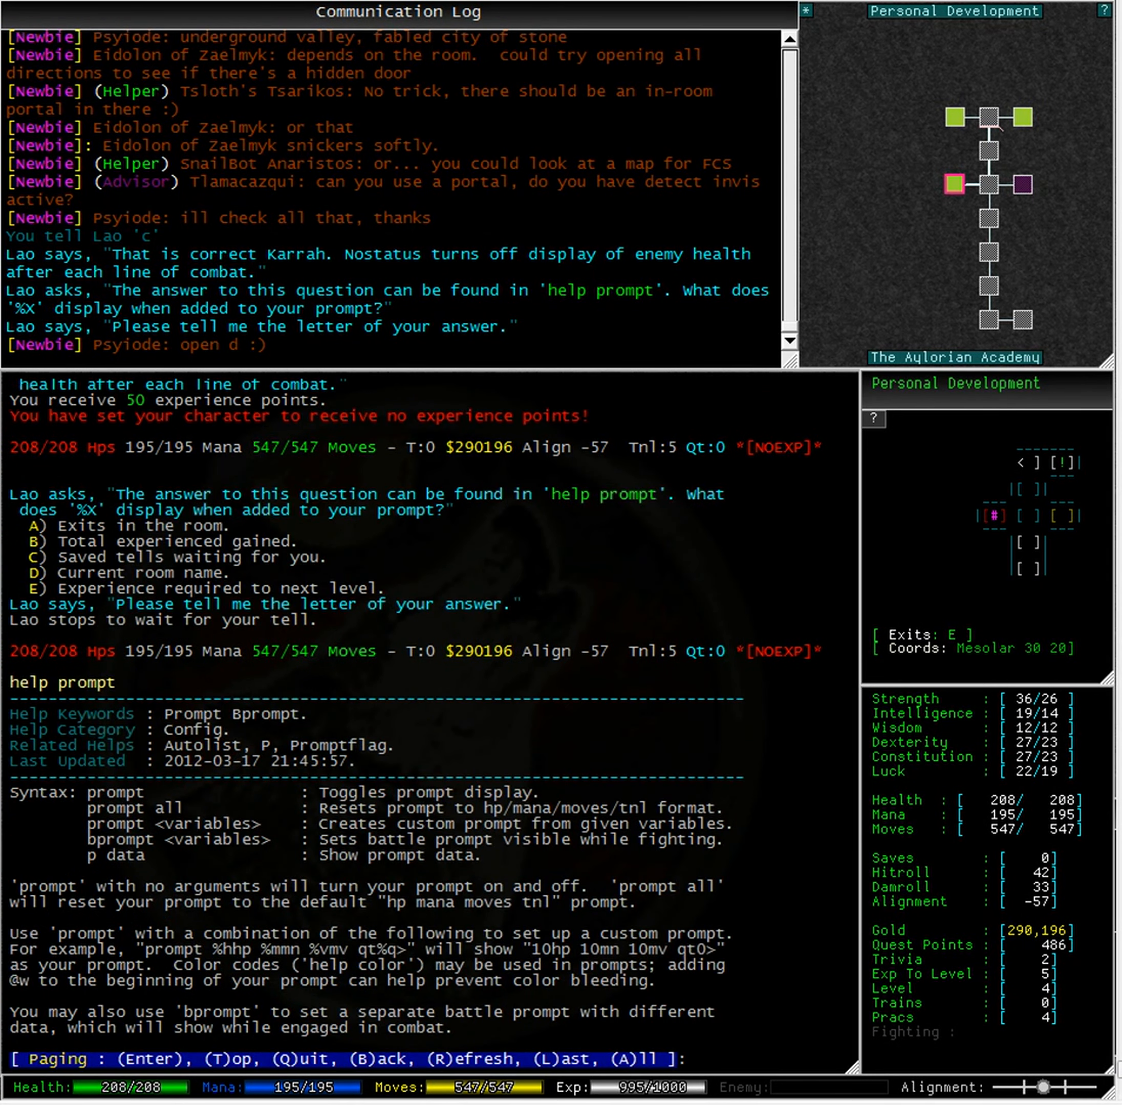
Step: Page through the prompt help to the list of prompt variables
{"action": "key", "text": "Return"}
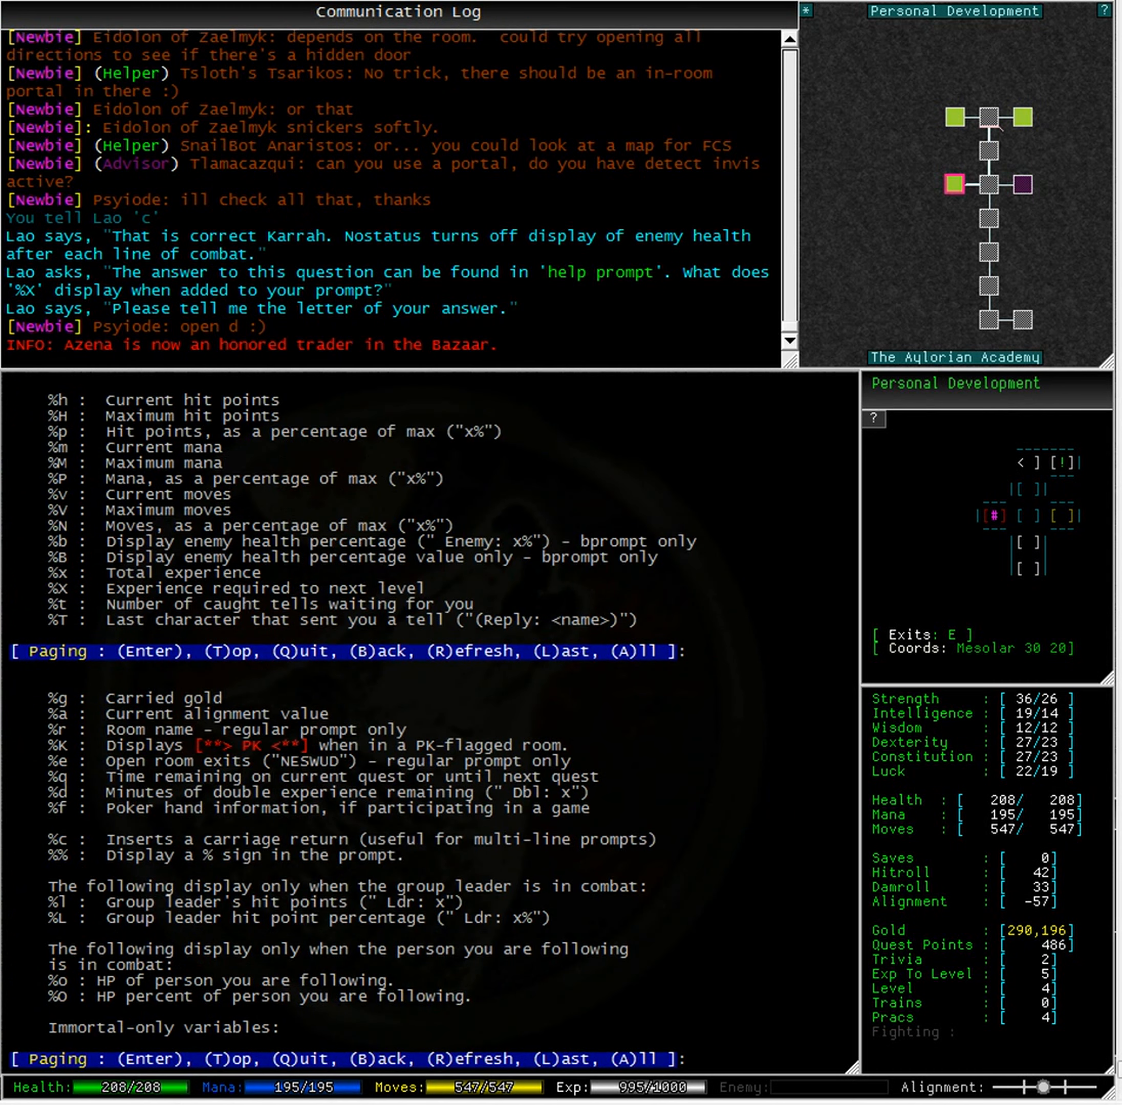